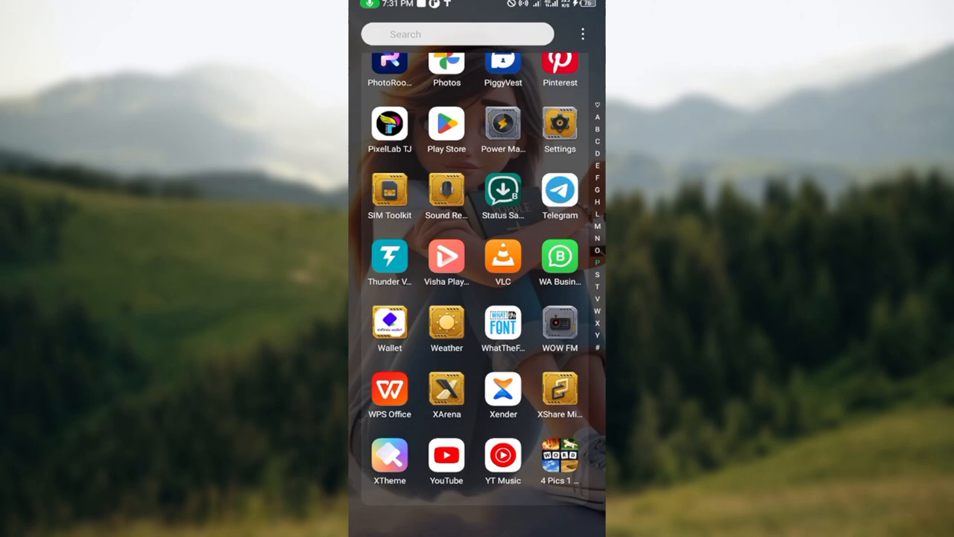
# - Launch the Play Store from the app drawer and browse the For you feed
pyautogui.scroll(-3)
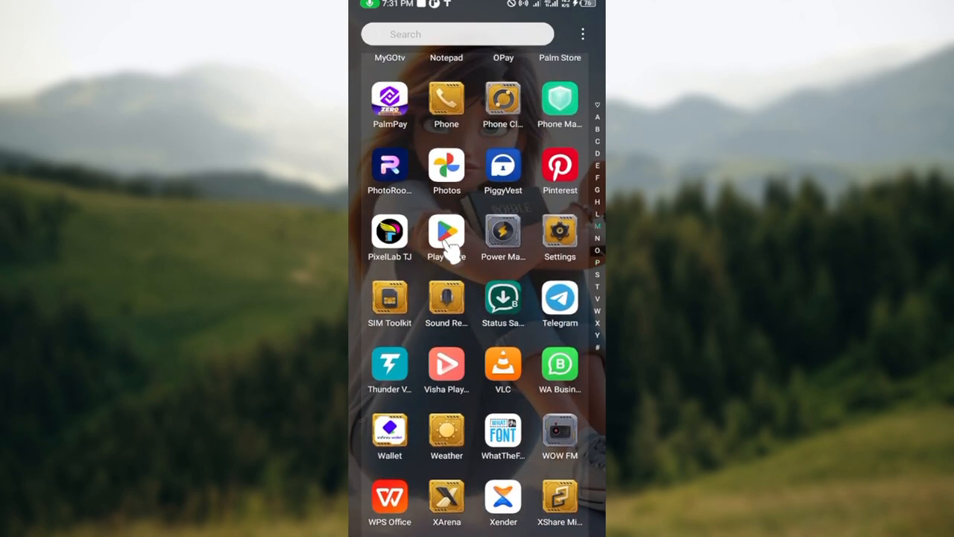
pyautogui.click(445, 232)
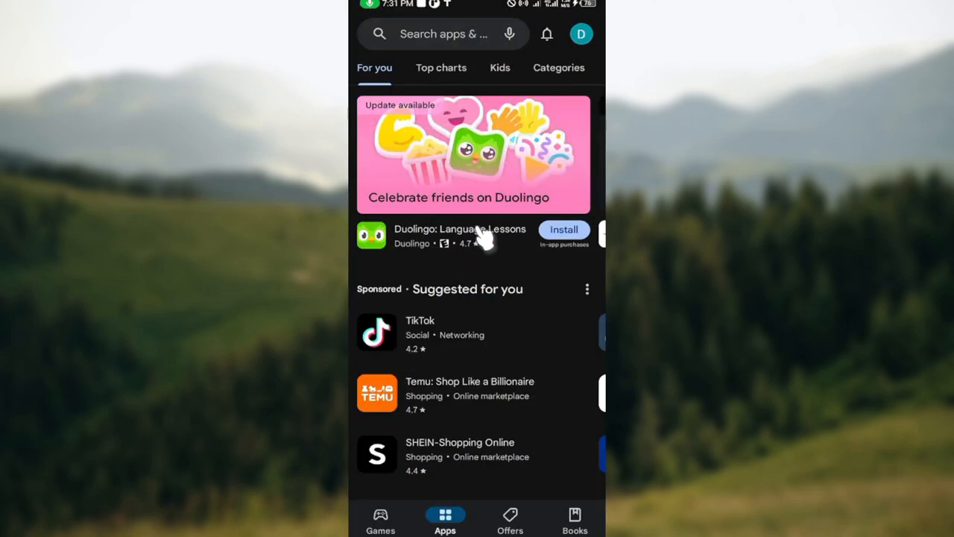
pyautogui.moveTo(495, 391)
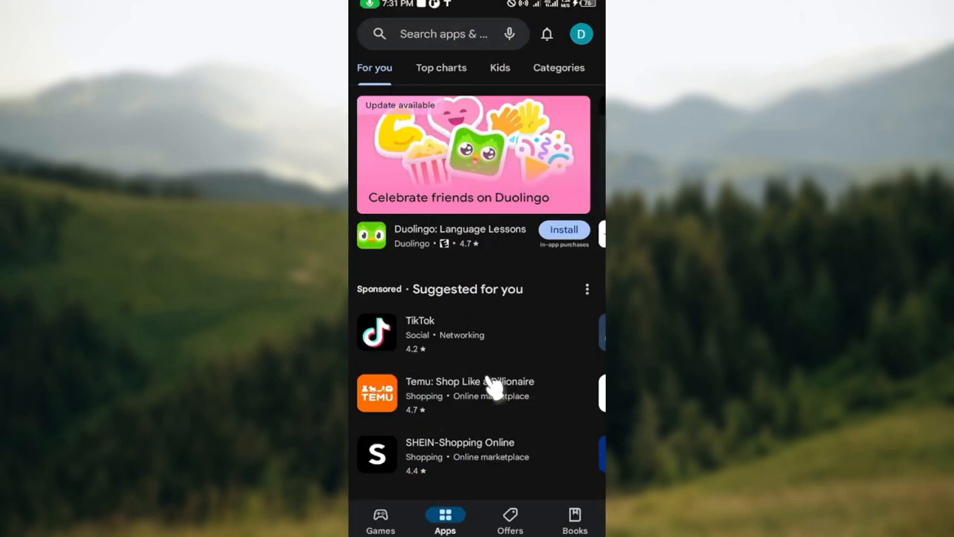
pyautogui.scroll(-3)
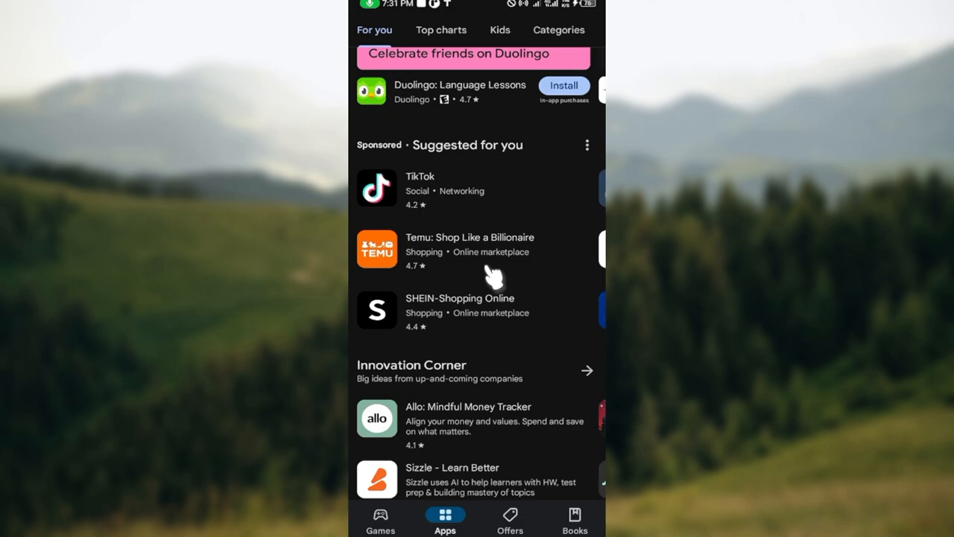
pyautogui.moveTo(464, 216)
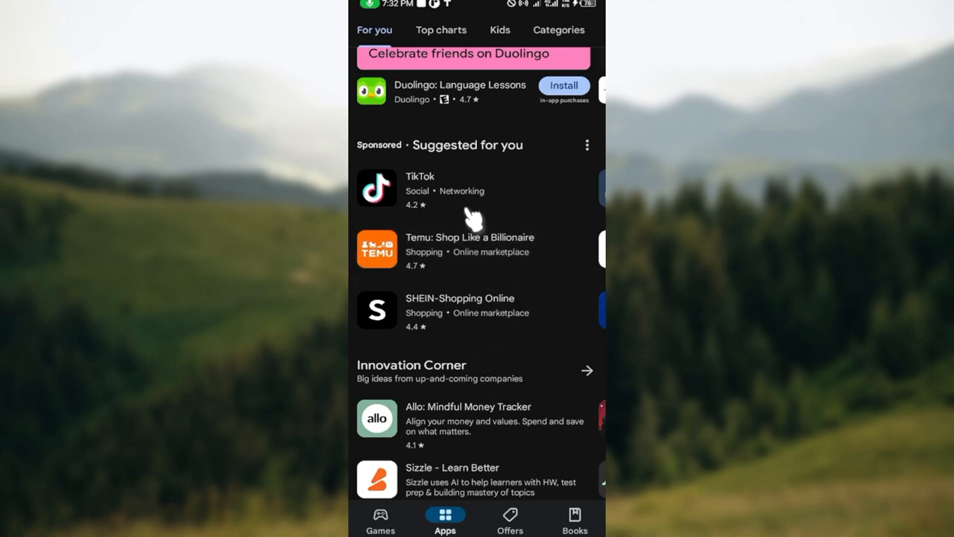
pyautogui.scroll(-3)
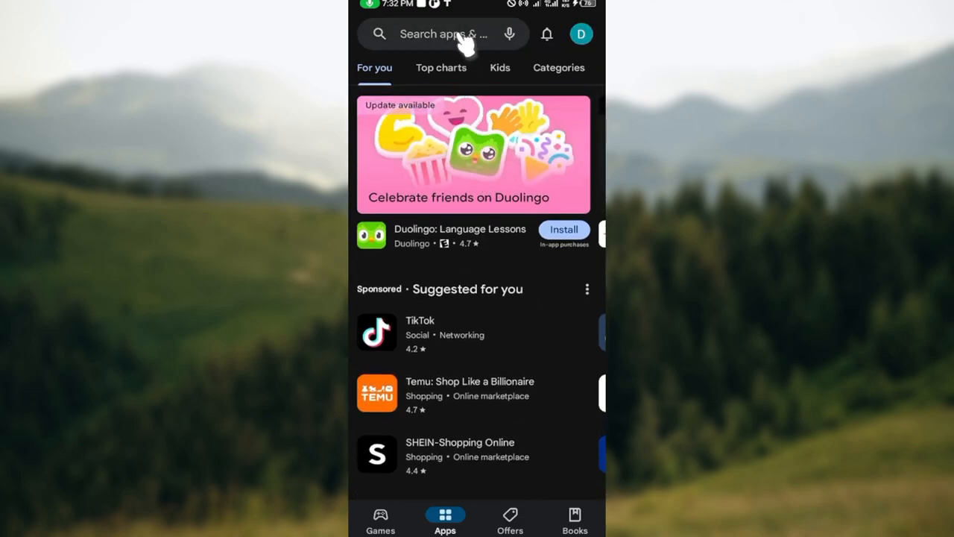
# - Search the store for "hinge" and start installing the Hinge Dating App
pyautogui.click(442, 34)
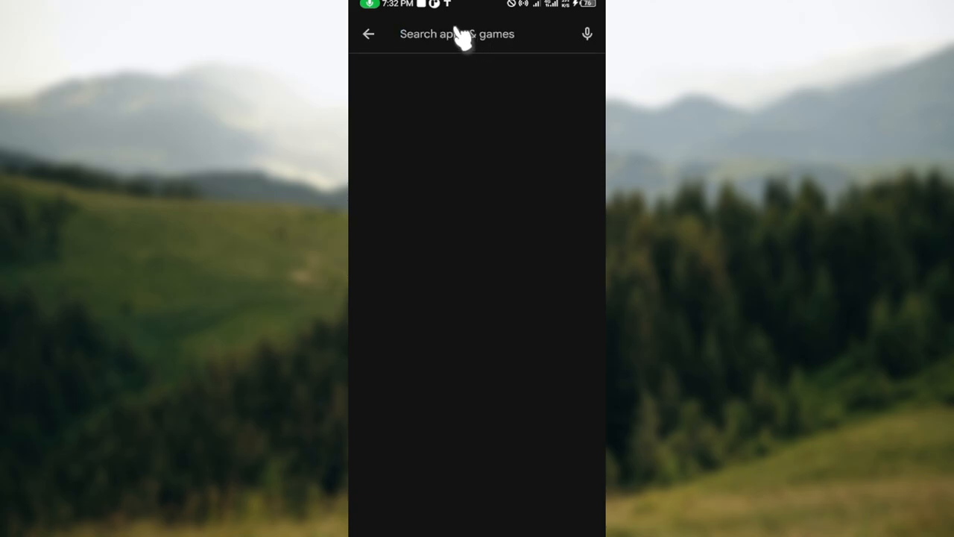
pyautogui.click(456, 33)
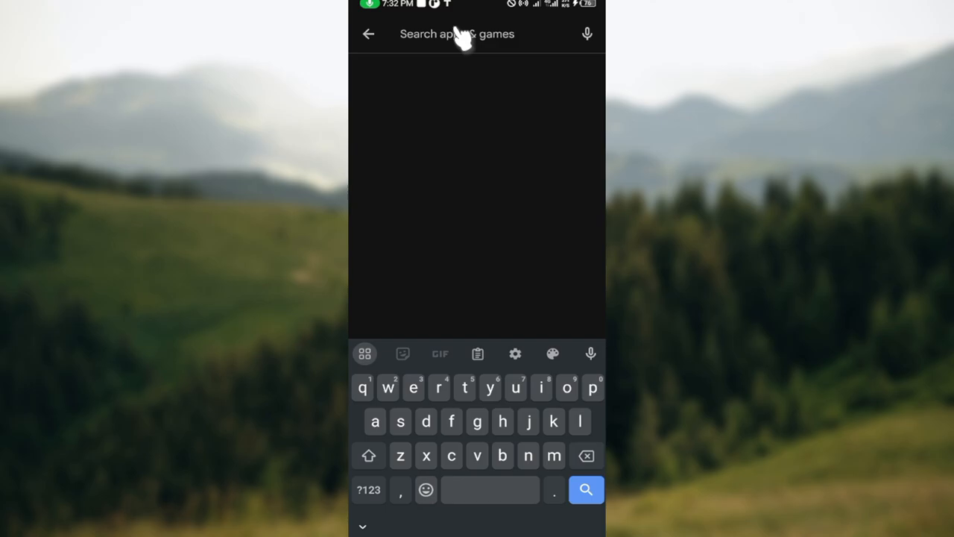
pyautogui.write('h')
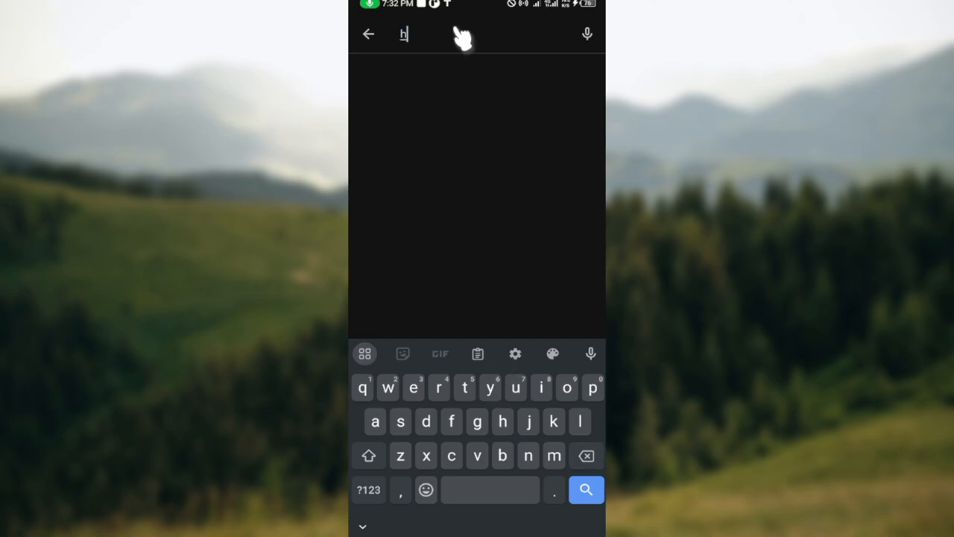
pyautogui.write('inge')
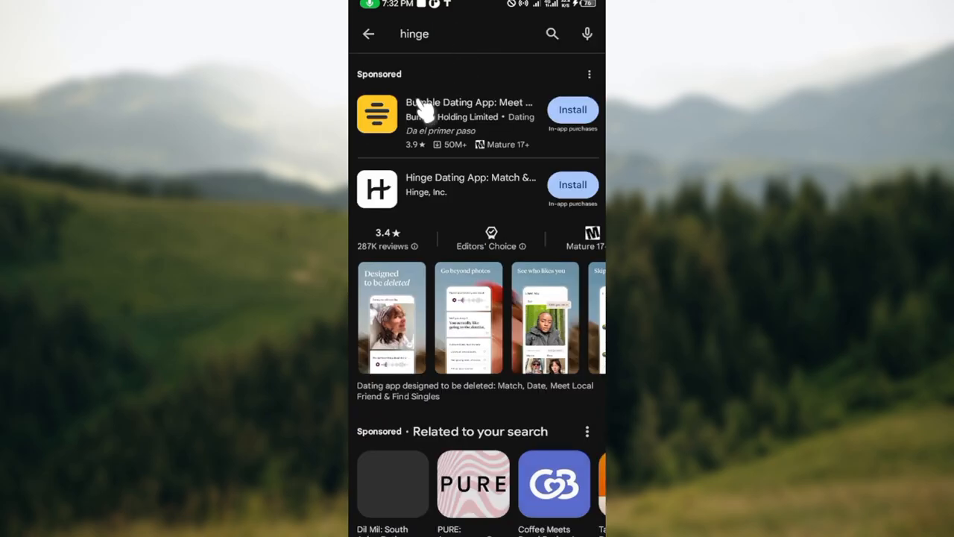
pyautogui.moveTo(462, 202)
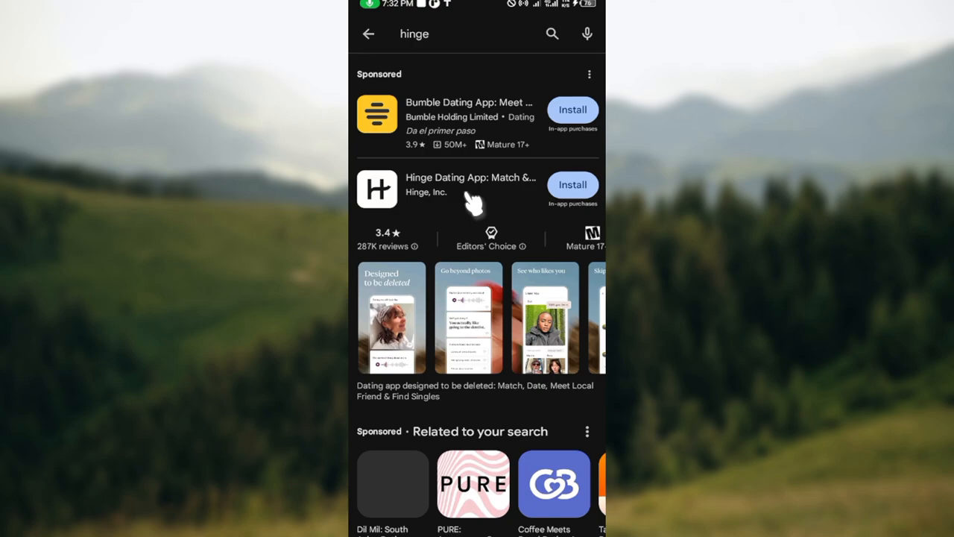
pyautogui.moveTo(572, 185)
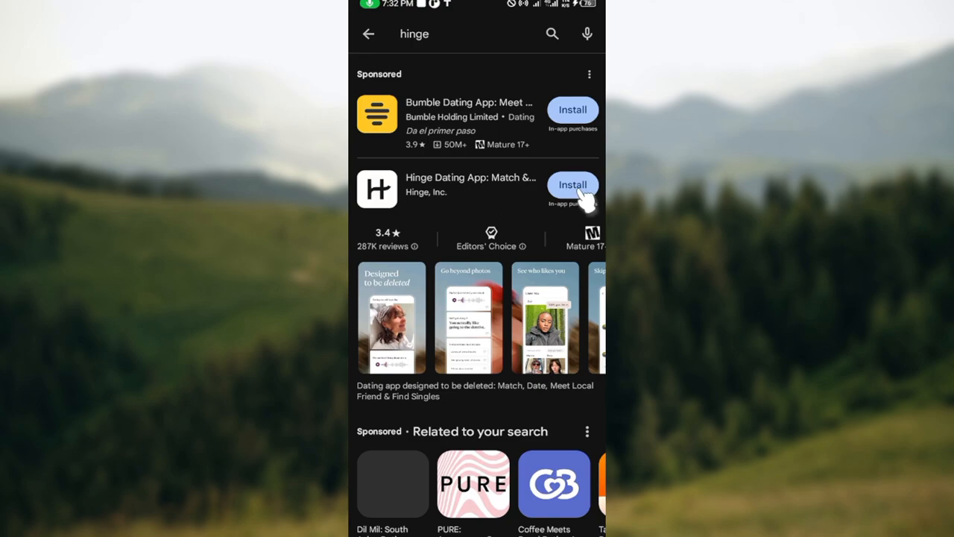
pyautogui.click(573, 185)
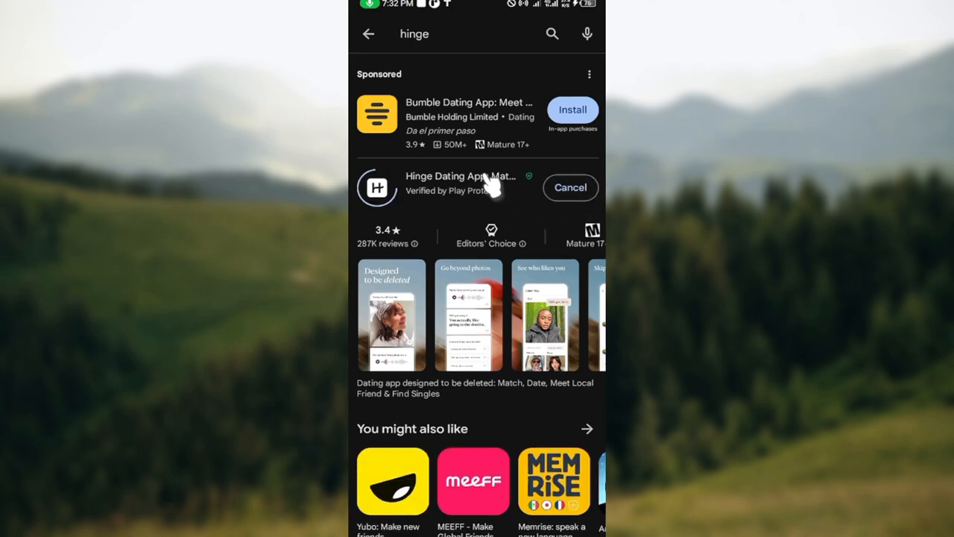